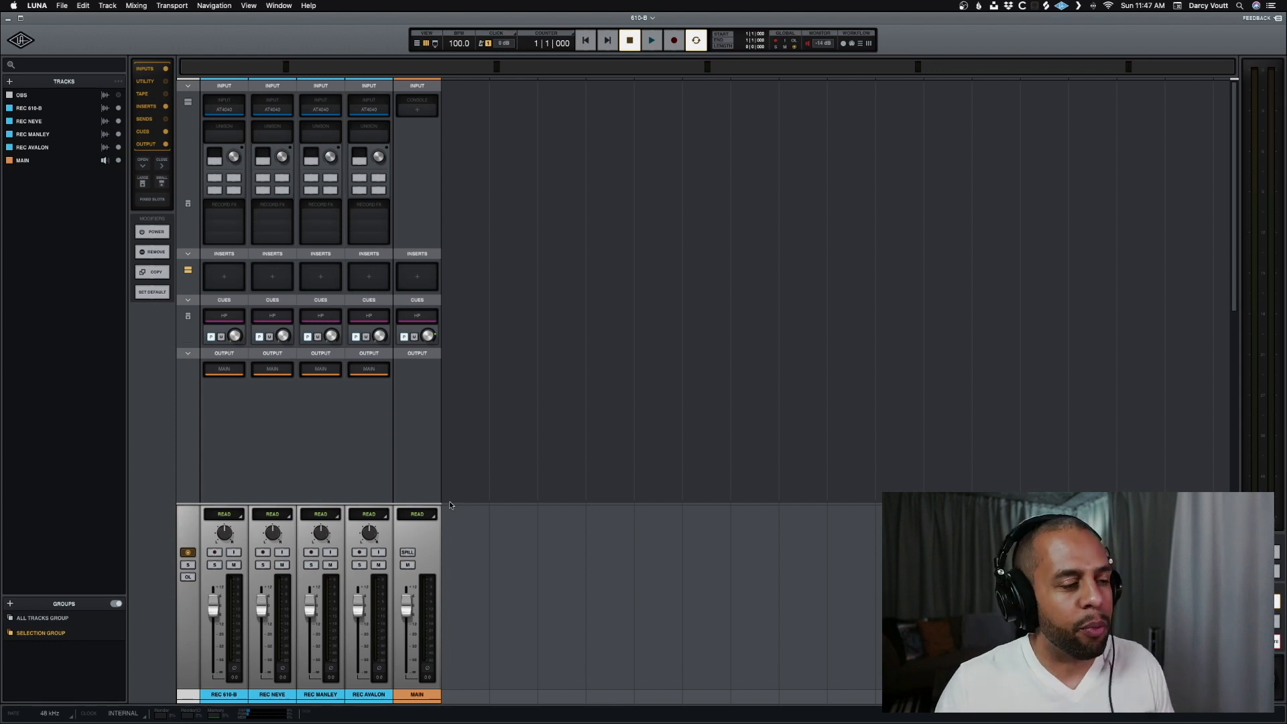
pyautogui.moveTo(213, 673)
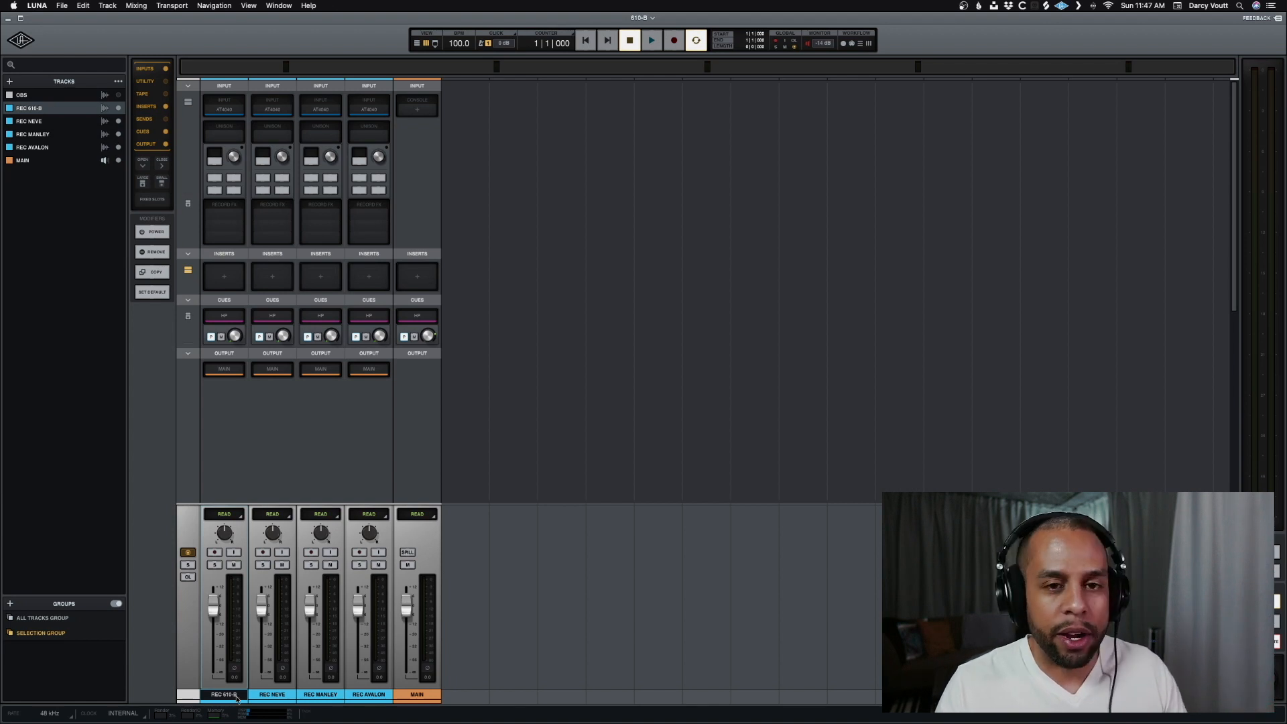
# Move record-arm from REC 610-B to REC NEVE so the Neve Preamp loads on the AT4040 input.
pyautogui.click(272, 694)
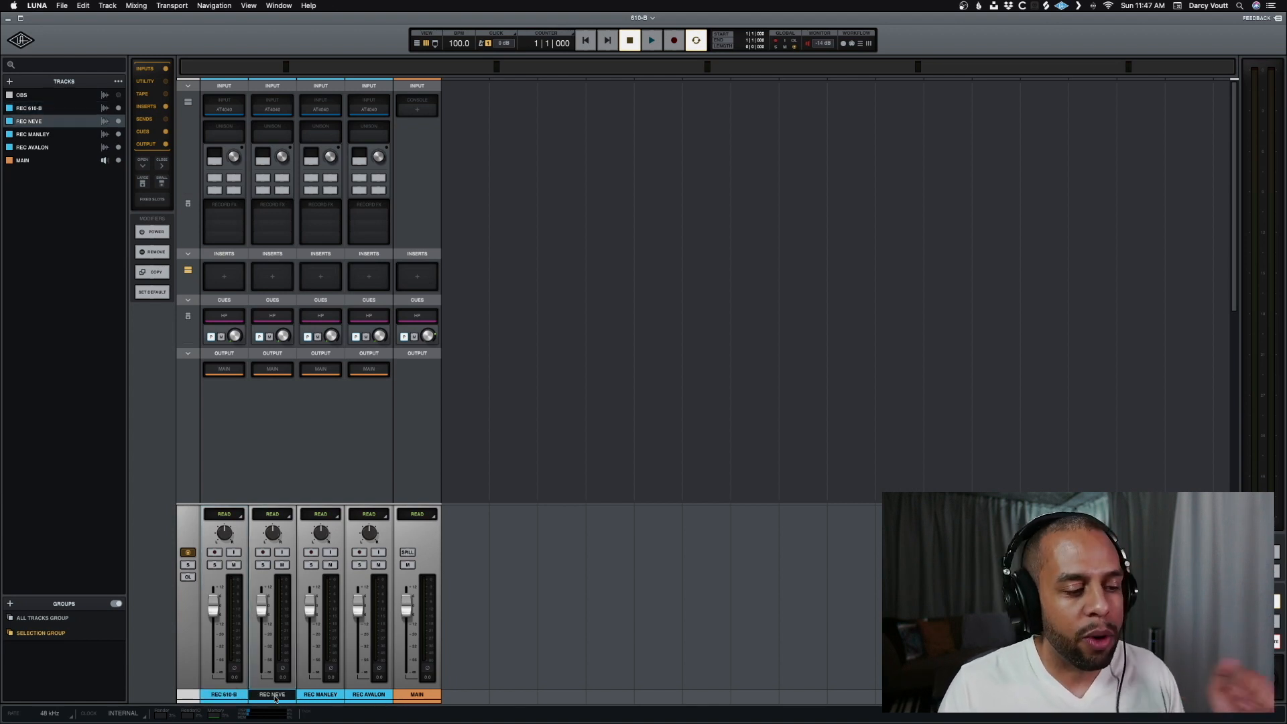
pyautogui.click(367, 694)
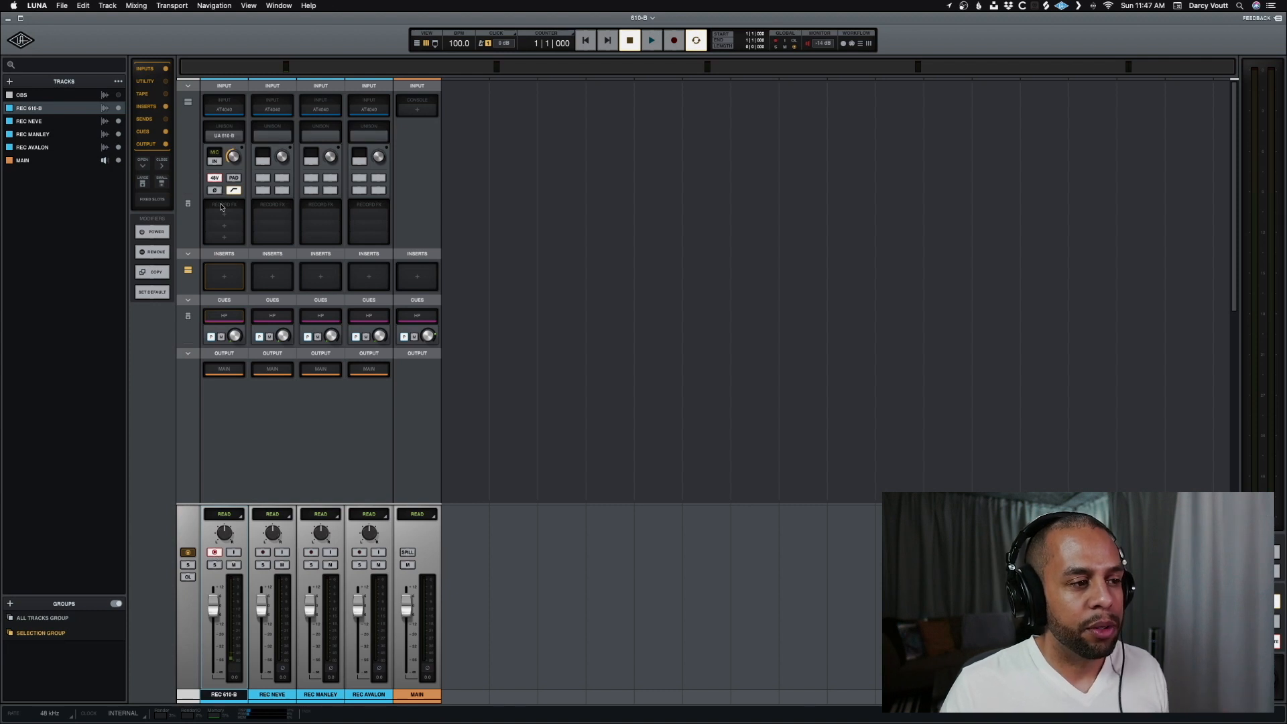
pyautogui.moveTo(233, 154)
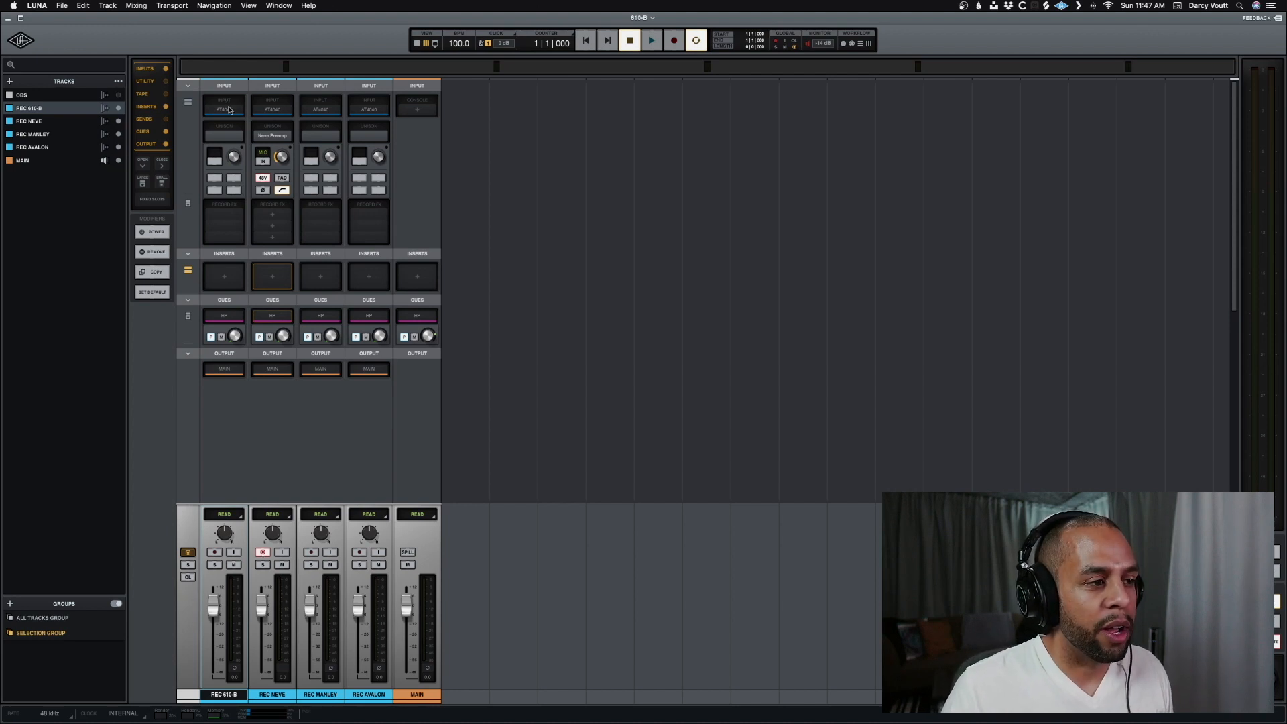
pyautogui.moveTo(375, 118)
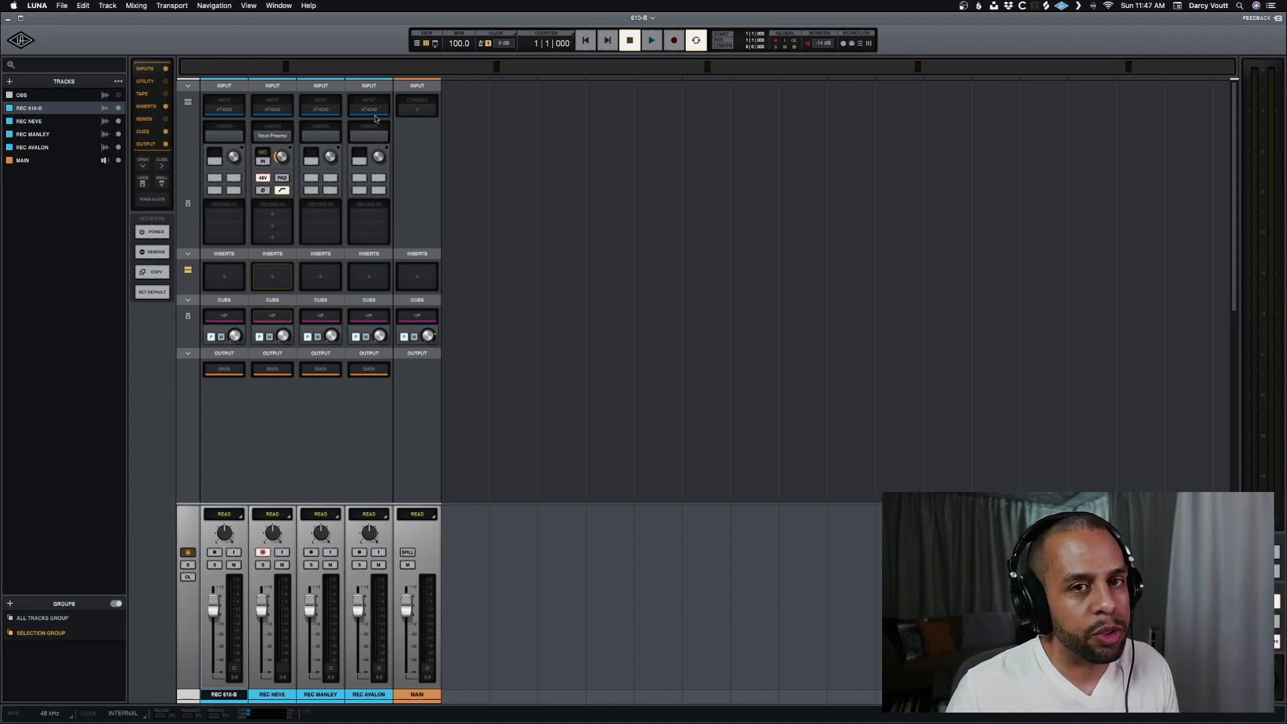
pyautogui.moveTo(292, 144)
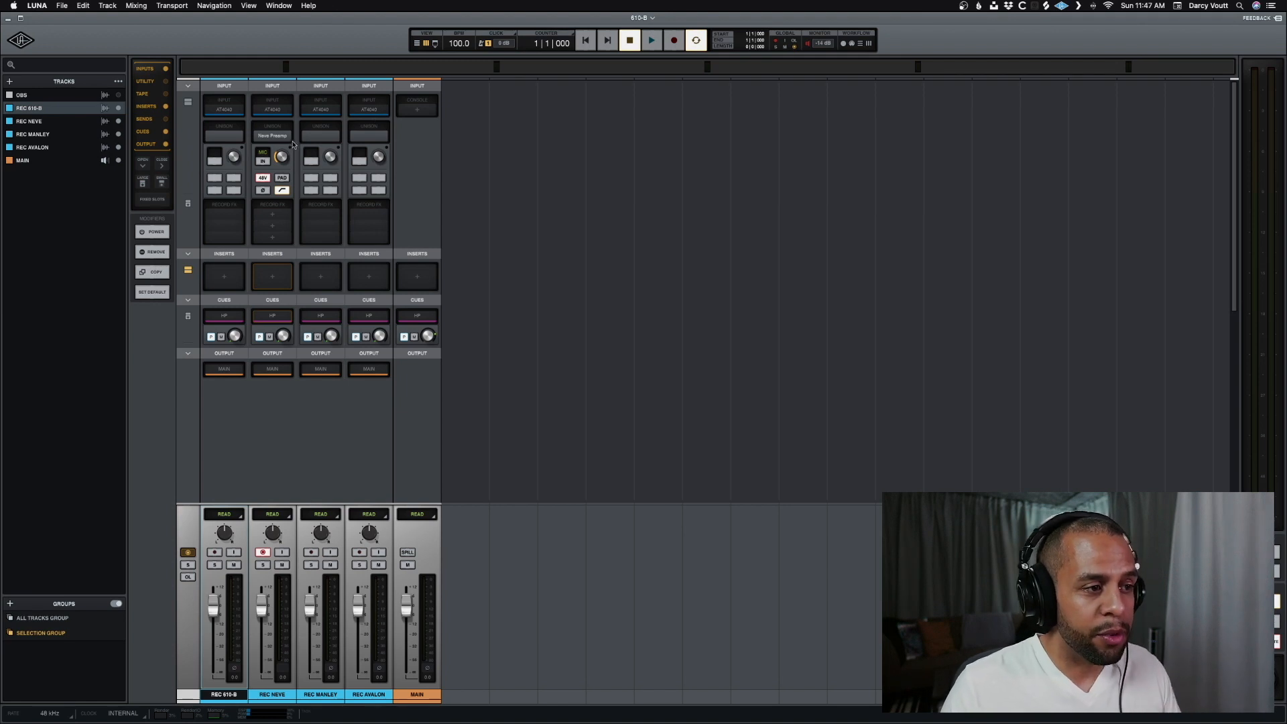
pyautogui.moveTo(287, 219)
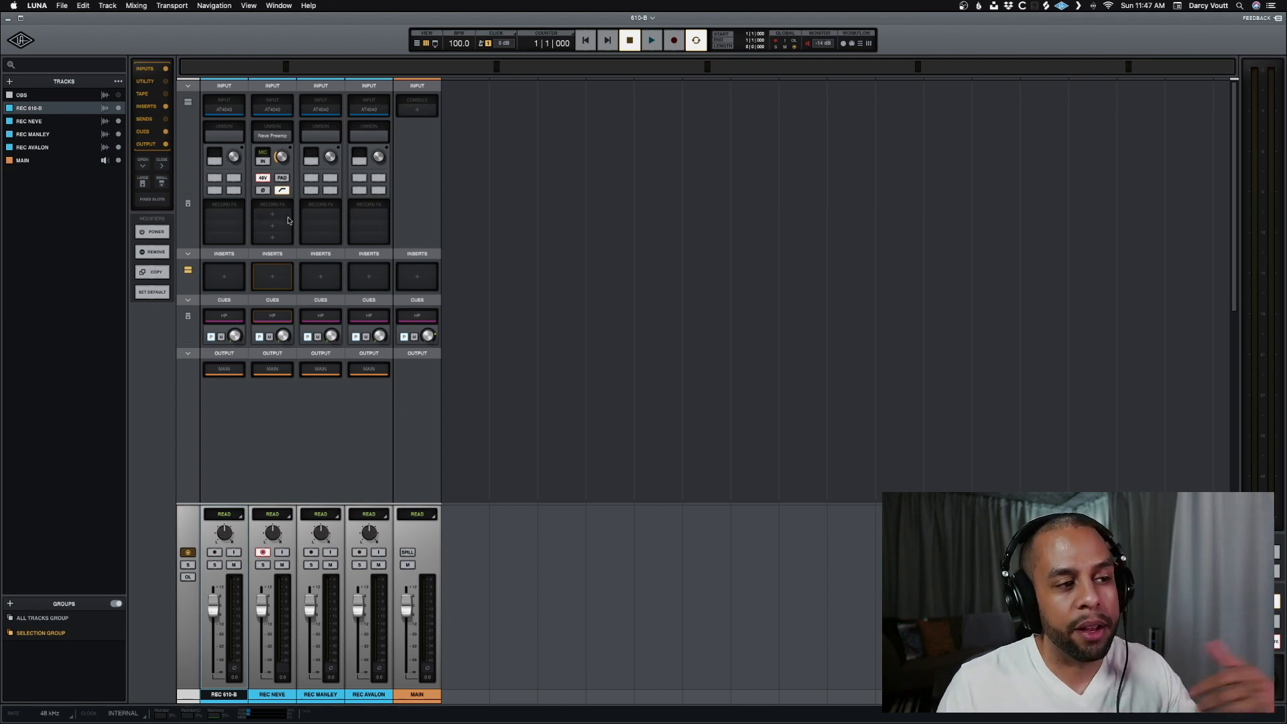
# Inspect the Neve Preamp's mic/line gain settings from its Unison slot and close the window.
pyautogui.click(272, 136)
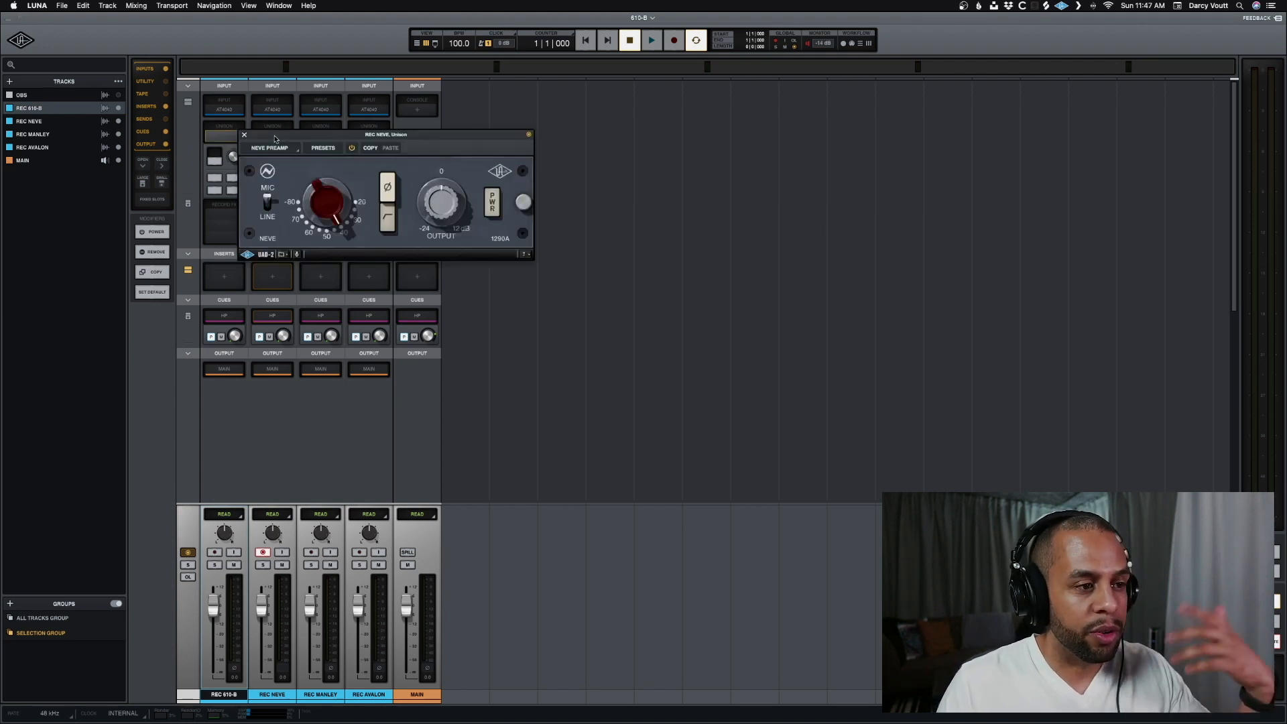
pyautogui.click(244, 134)
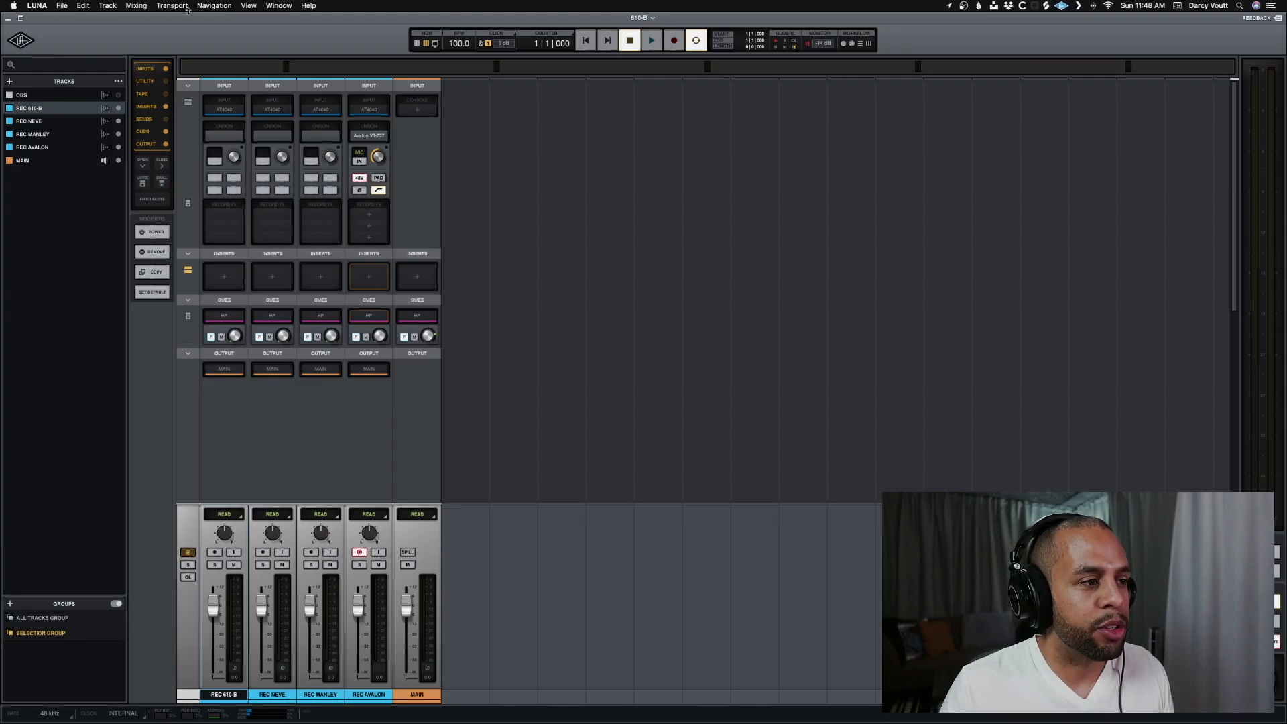
# Reveal the Transport menu with Console Tracking Mode unchecked.
pyautogui.click(172, 5)
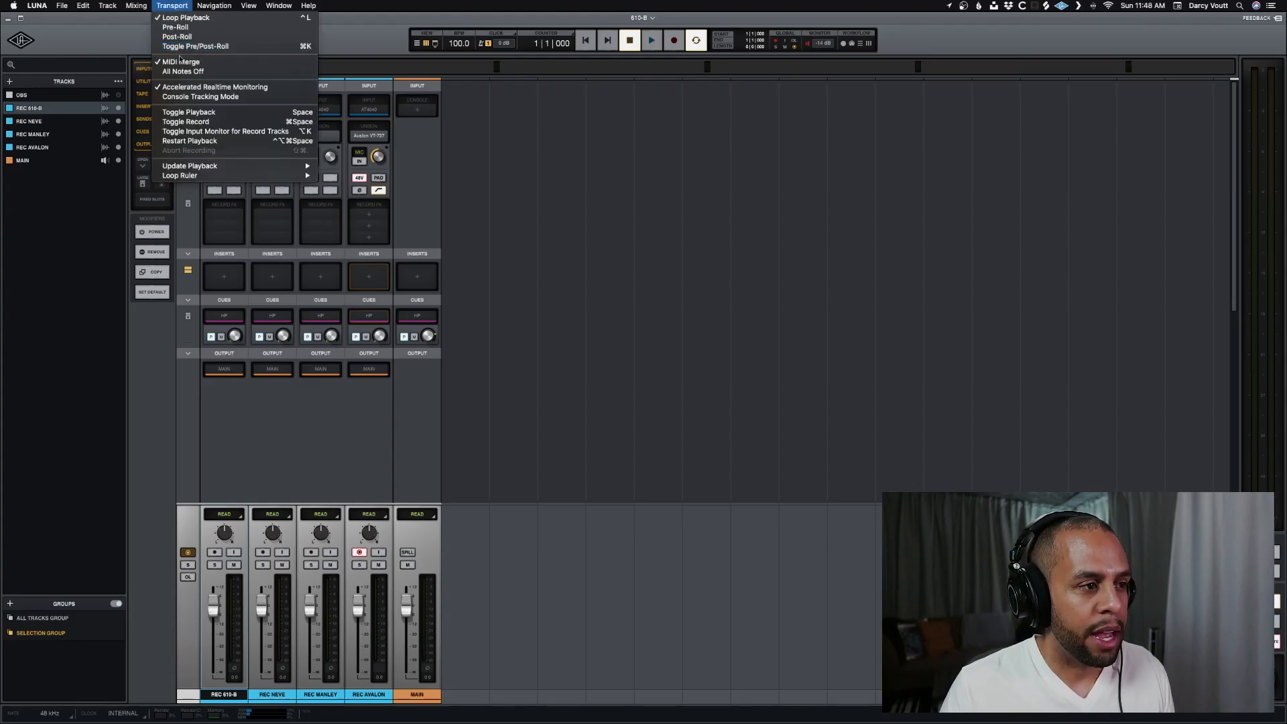
pyautogui.moveTo(199, 97)
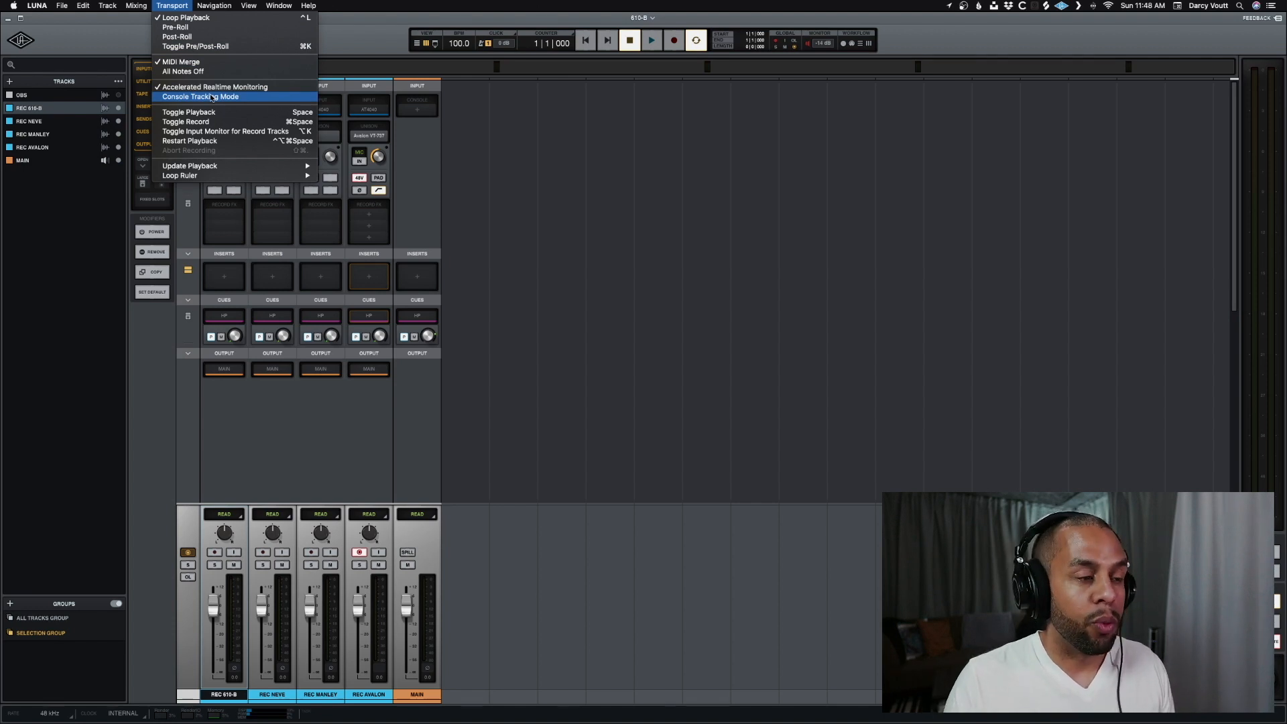
pyautogui.moveTo(548, 239)
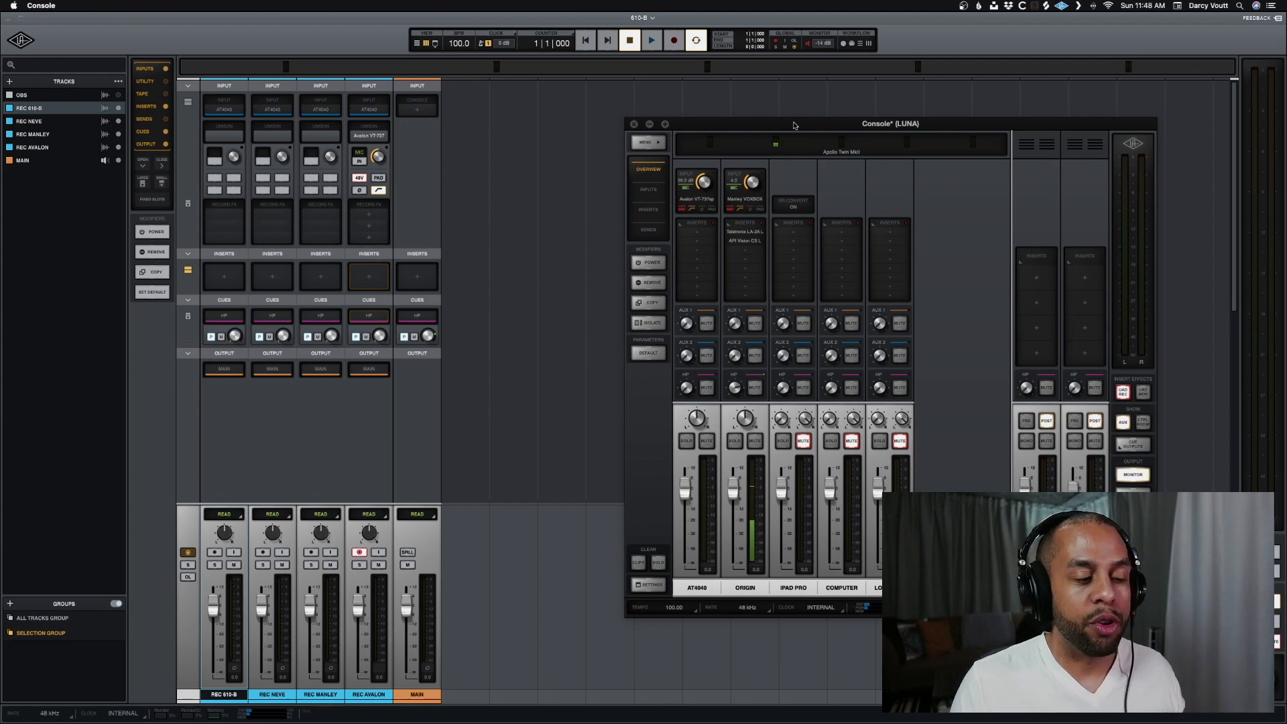
pyautogui.moveTo(675, 185)
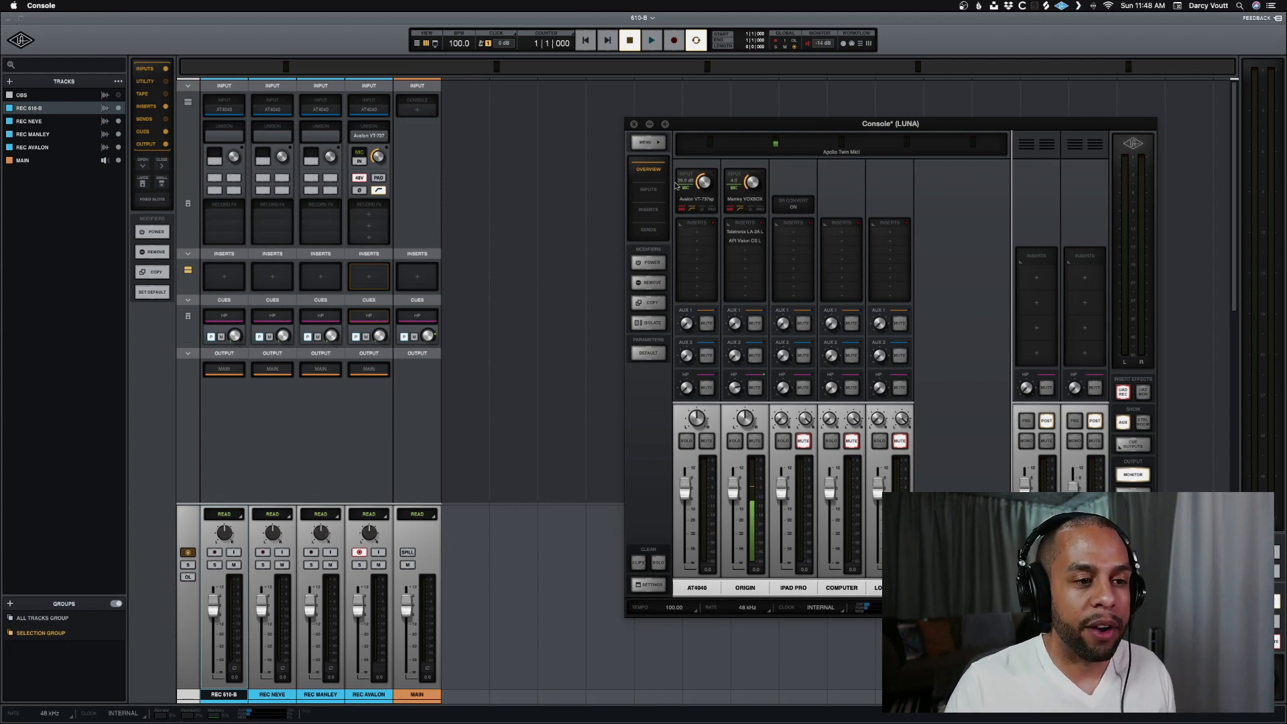
pyautogui.moveTo(555, 238)
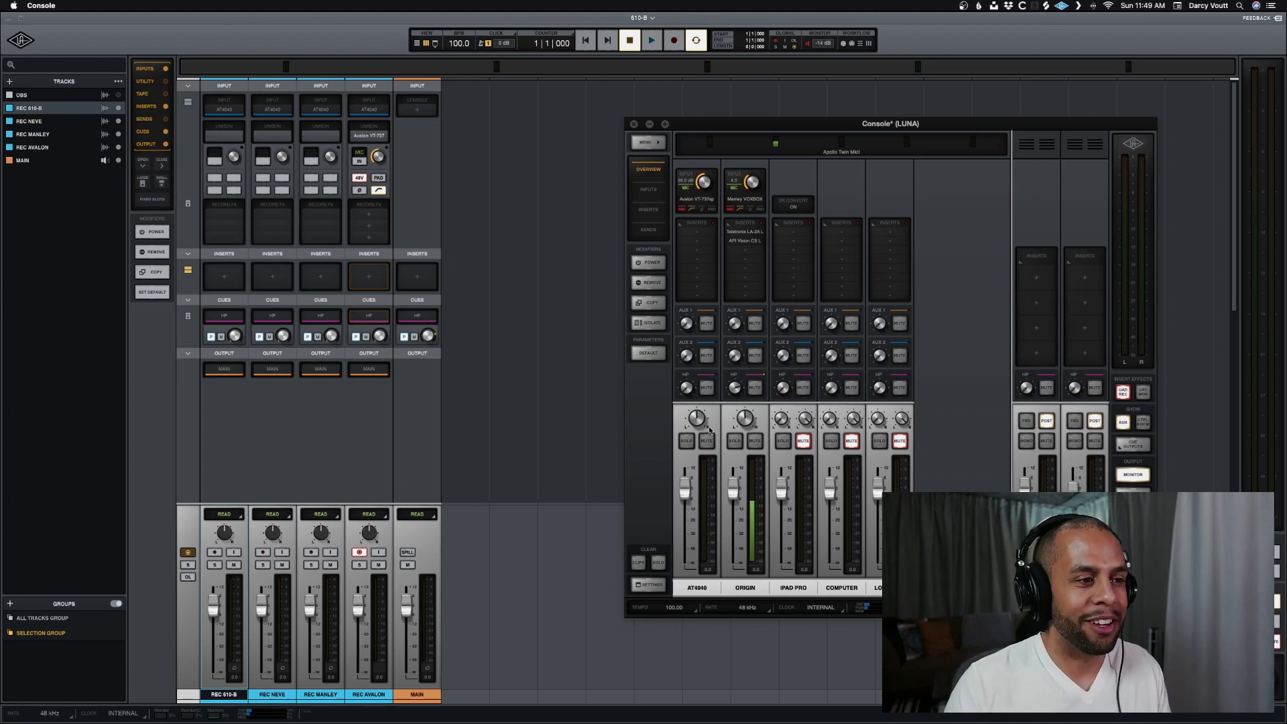
pyautogui.moveTo(576, 370)
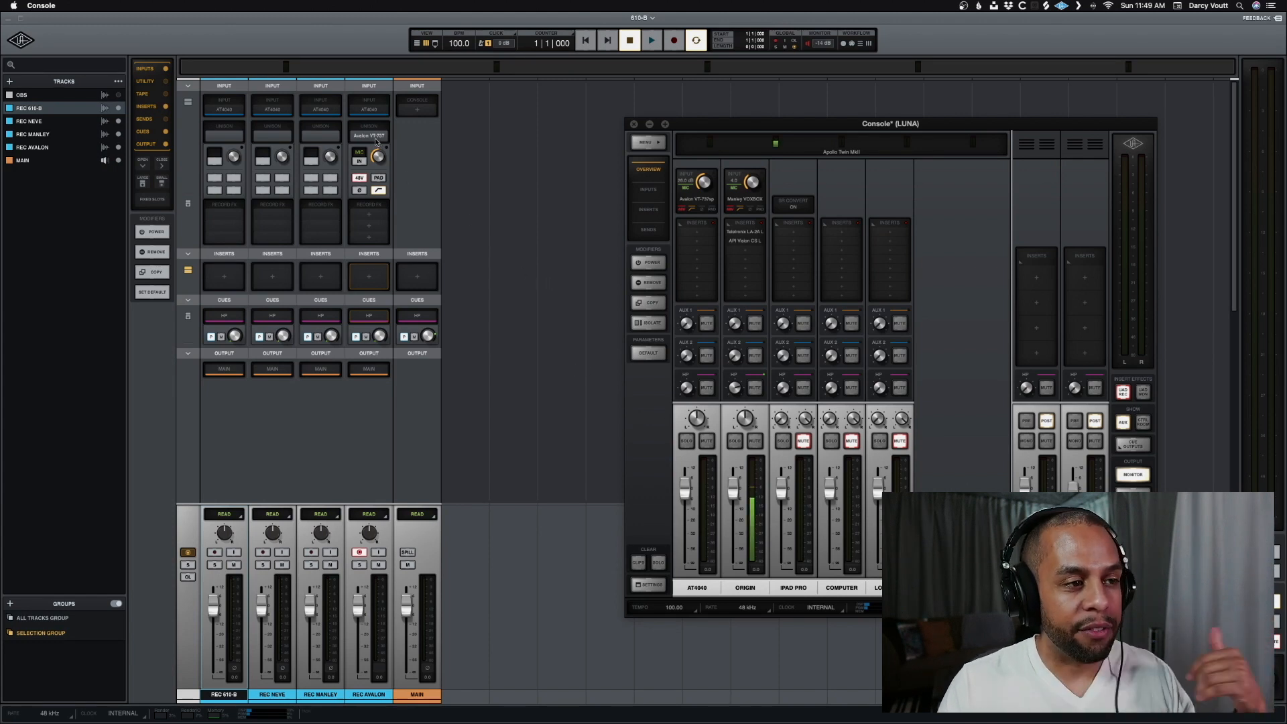
# View the AT4040 channel in UAD Console running the Avalon VT-737 preamp.
pyautogui.click(633, 124)
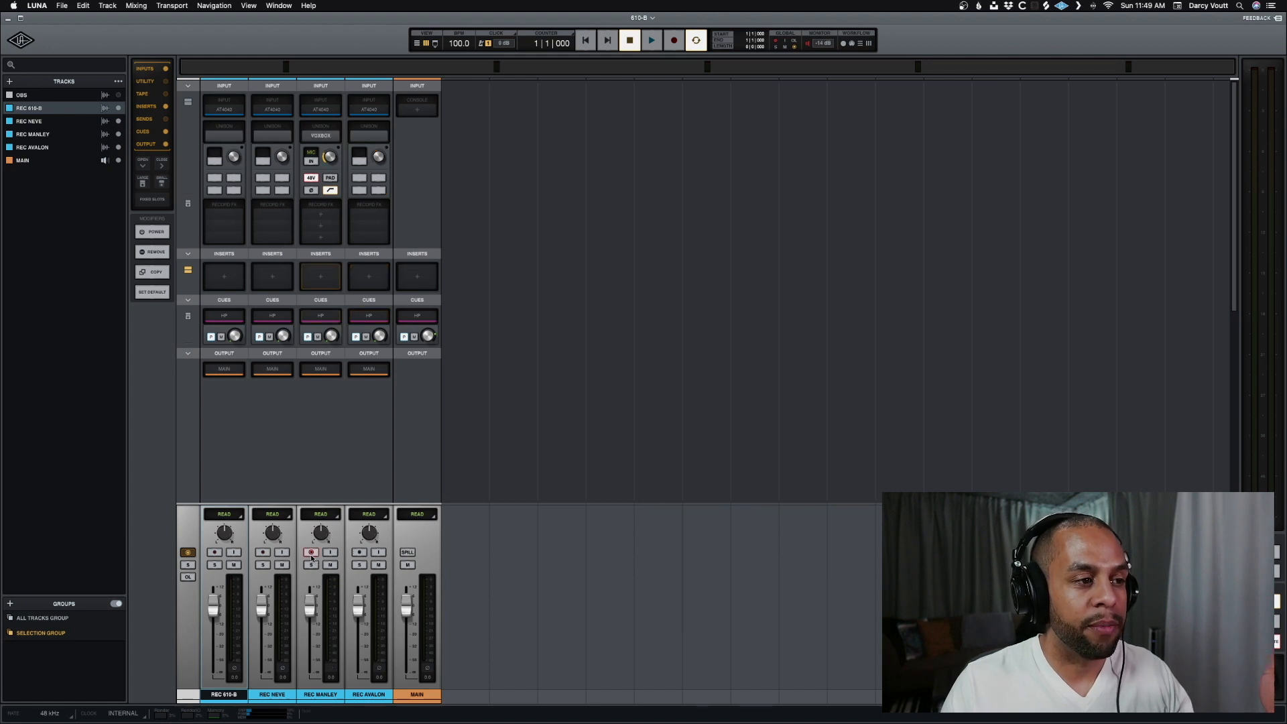
# Record-arm the REC MANLEY track so the VOXBOX preamp takes the AT4040 input.
pyautogui.click(262, 551)
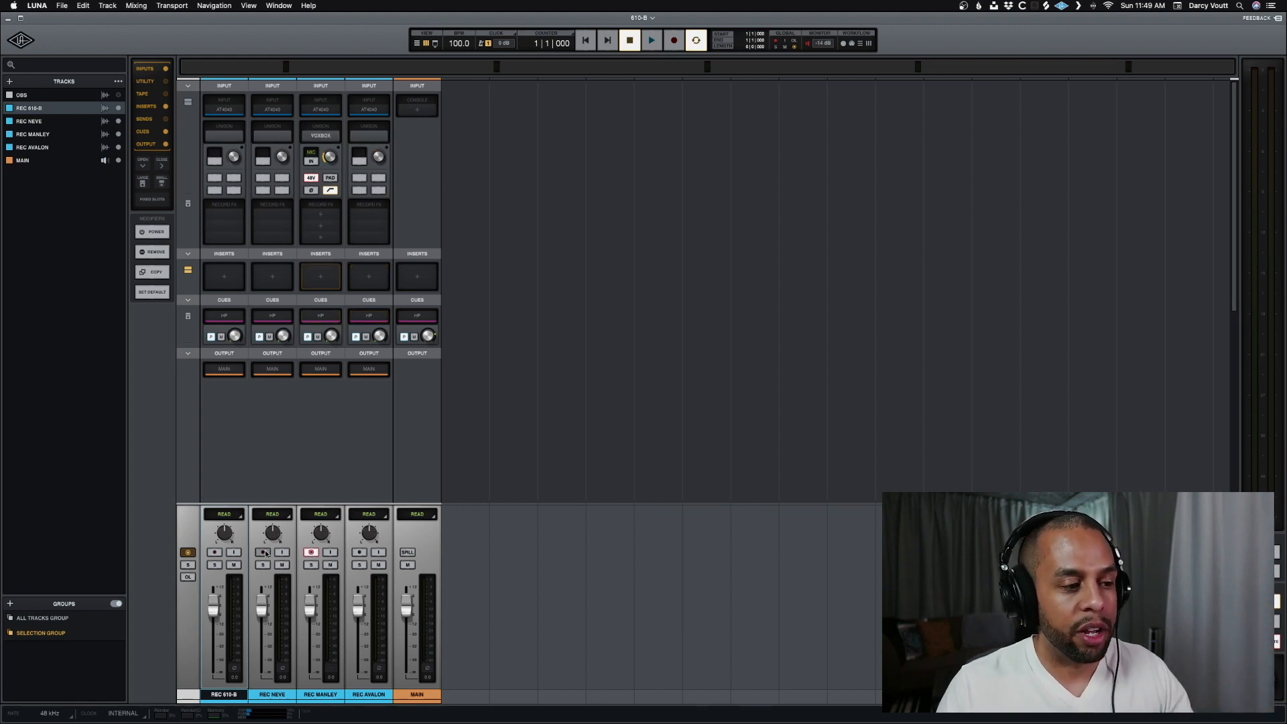